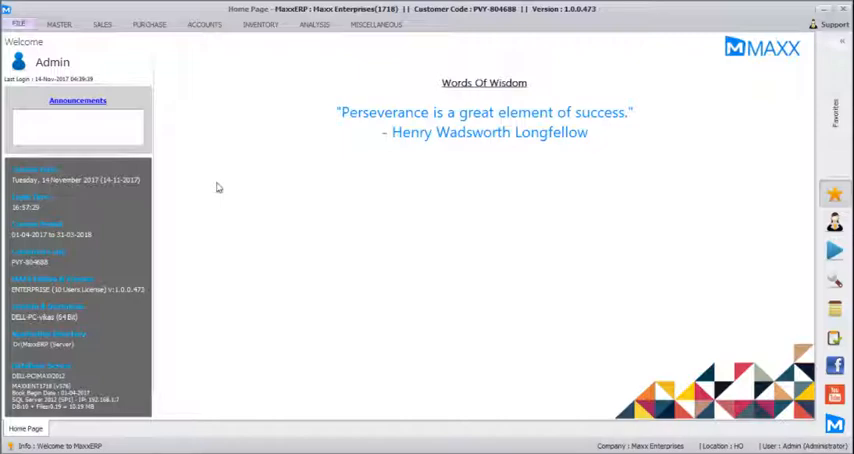
Step: Bring up the Masters menu to reach the Green Plywood 19mm 8x4 product record
click(58, 24)
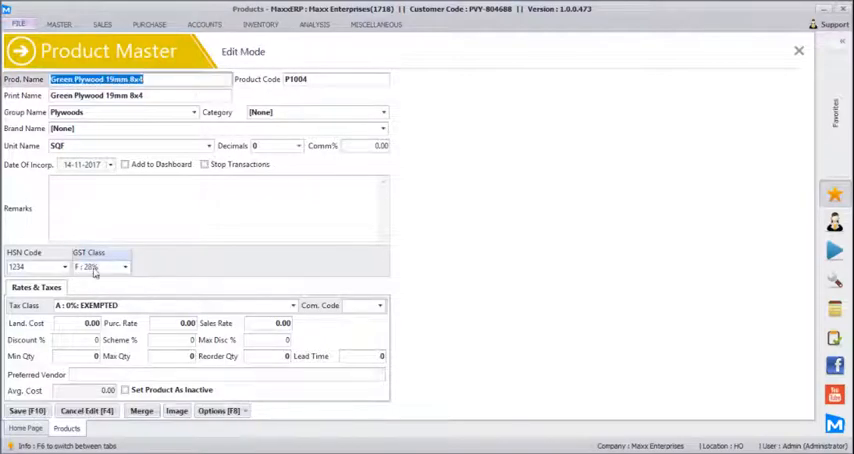
Step: Switch from the product record to the Product List report
click(100, 266)
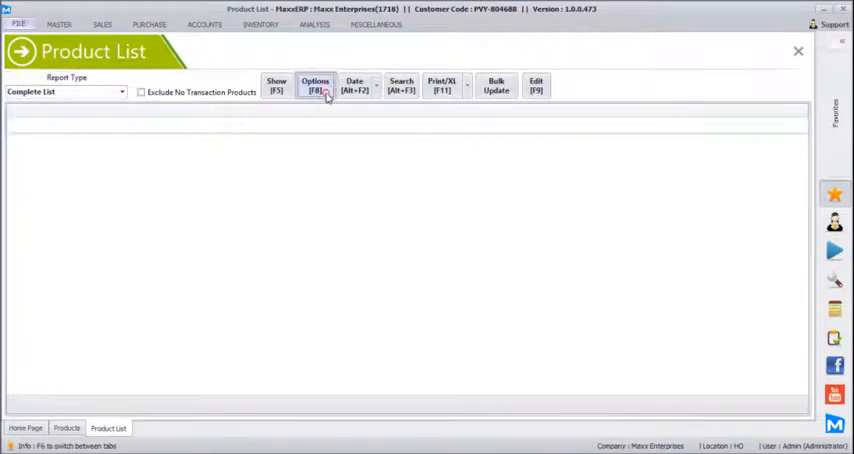
Step: Show the products and bulk-update Green Plywood 19mm 8x4's GST class to 8 - 18%
click(316, 86)
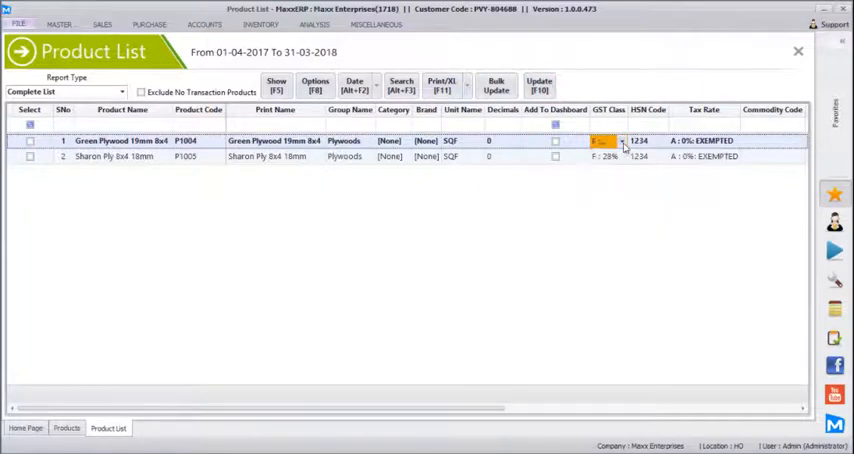
click(620, 140)
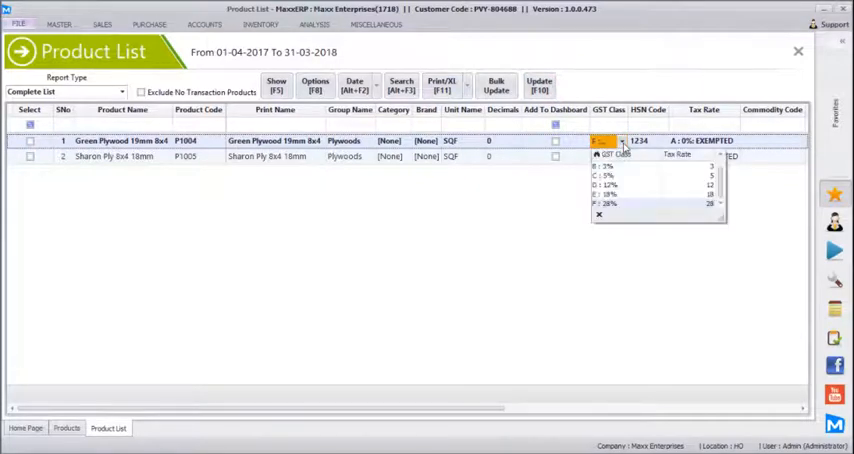
mouse_move(616, 196)
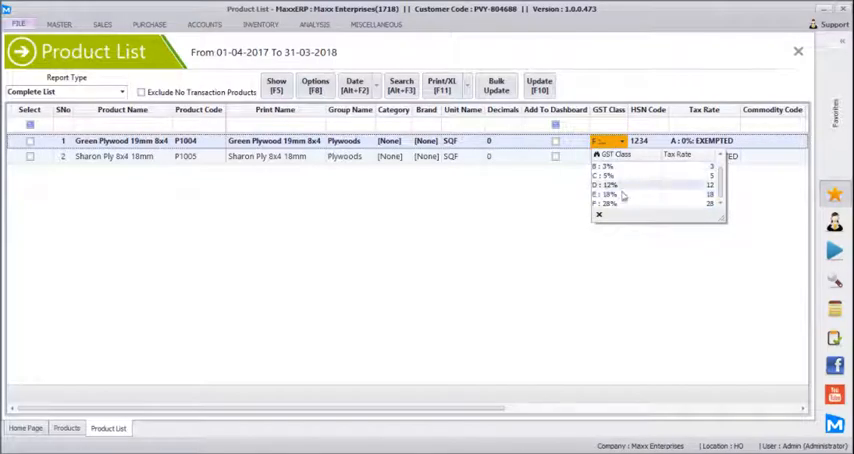
click(610, 204)
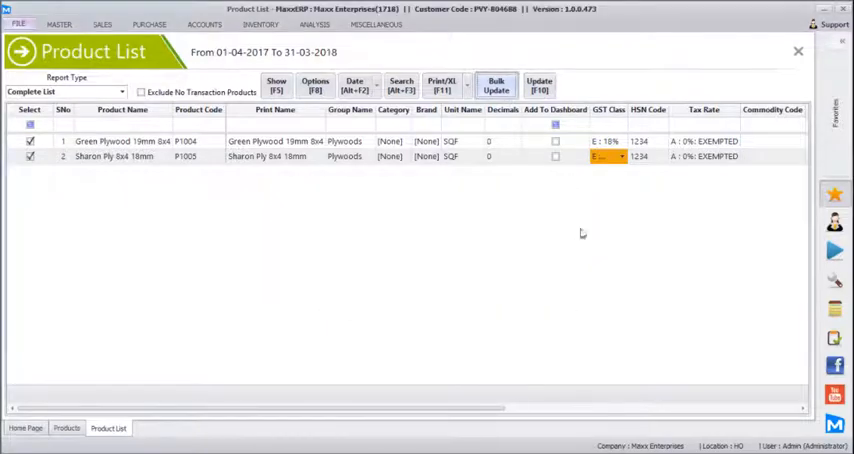
mouse_move(604, 178)
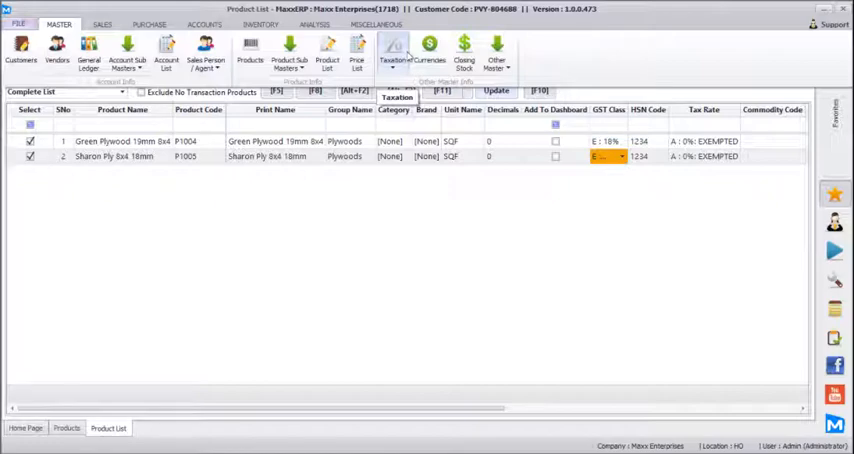
Step: In GST Master, add a new dated rate entry of 18.00% to the former 28% class and save it
click(392, 52)
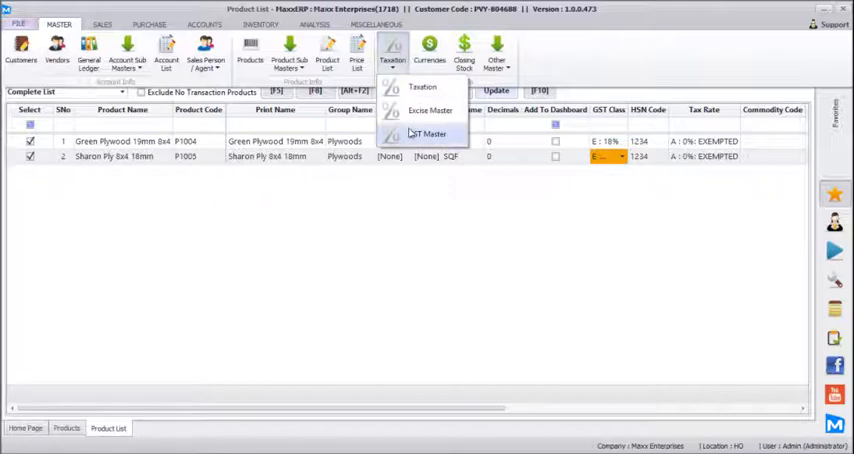
click(428, 134)
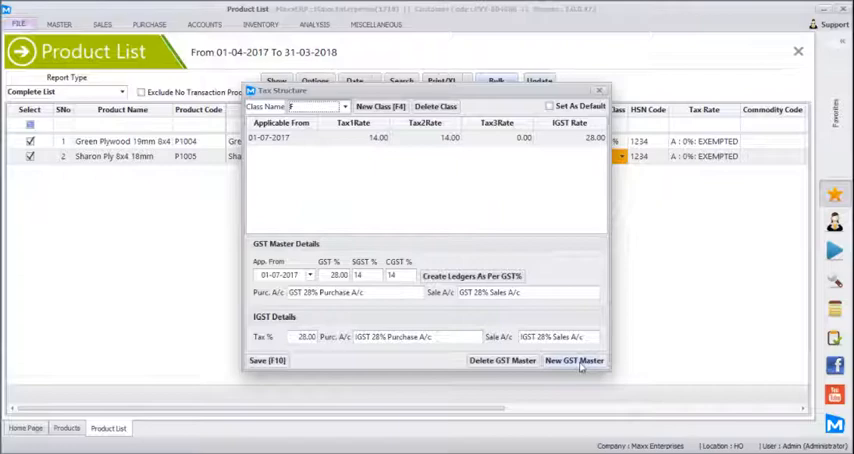
click(572, 360)
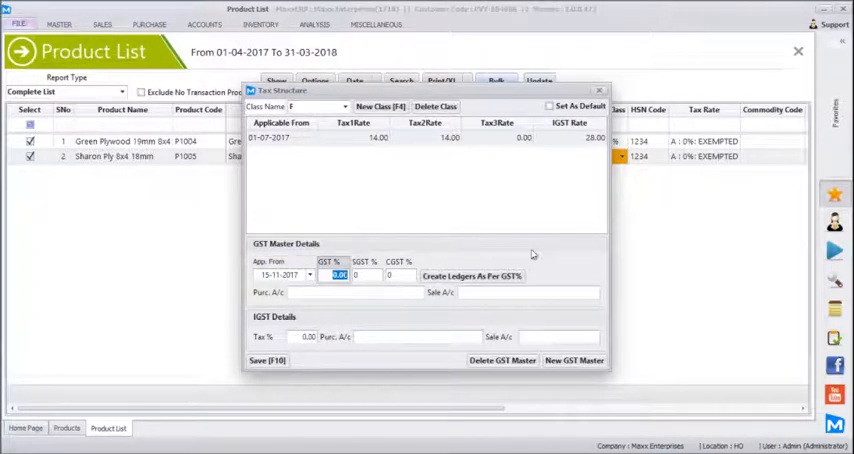
text(18.00)
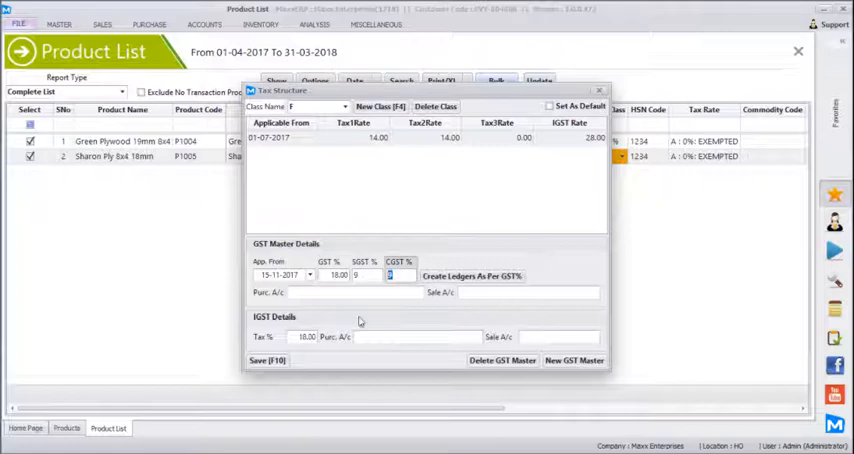
click(470, 276)
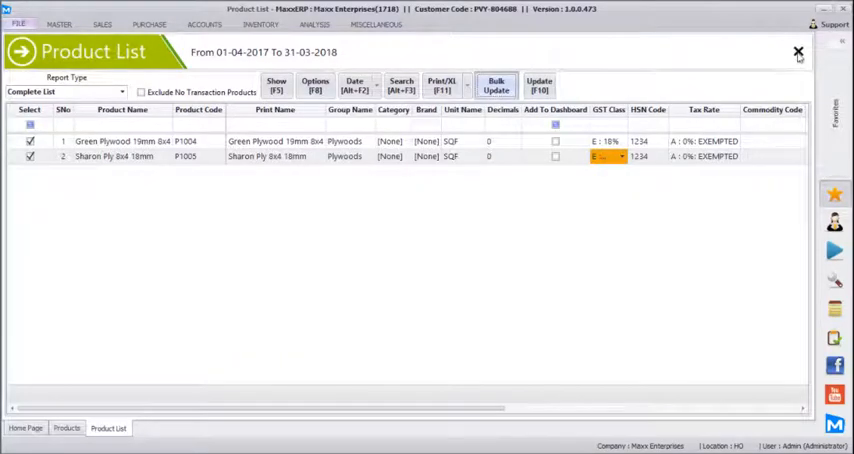
Step: Leave bulk update and begin a new sale voucher carrying Green Plywood 19mm 8x4
click(276, 84)
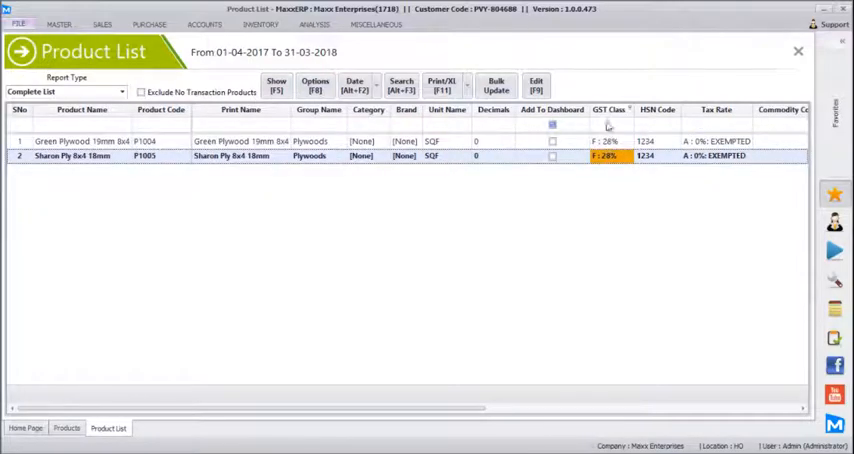
click(80, 140)
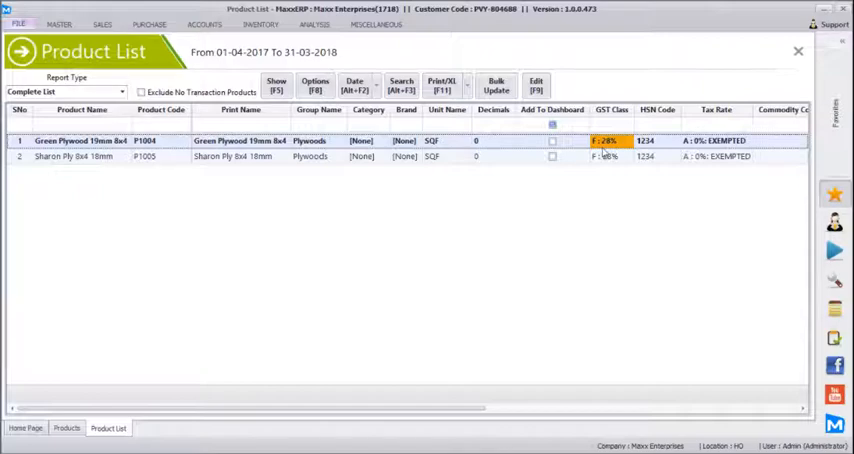
click(100, 24)
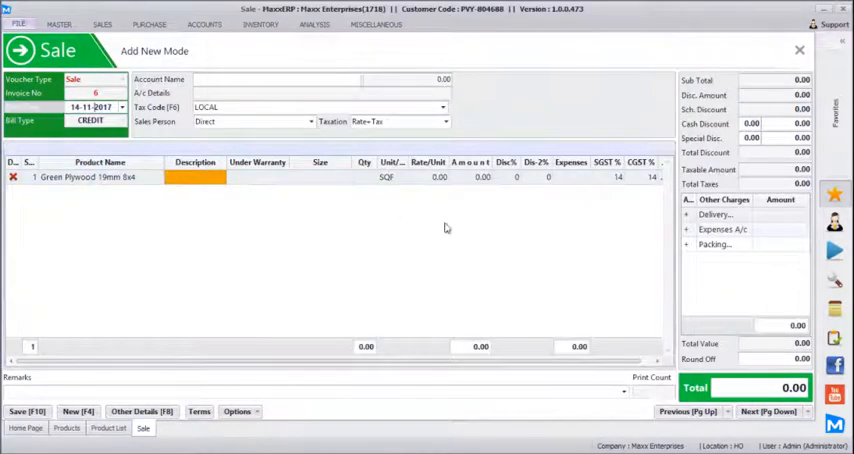
mouse_move(466, 292)
text(5)
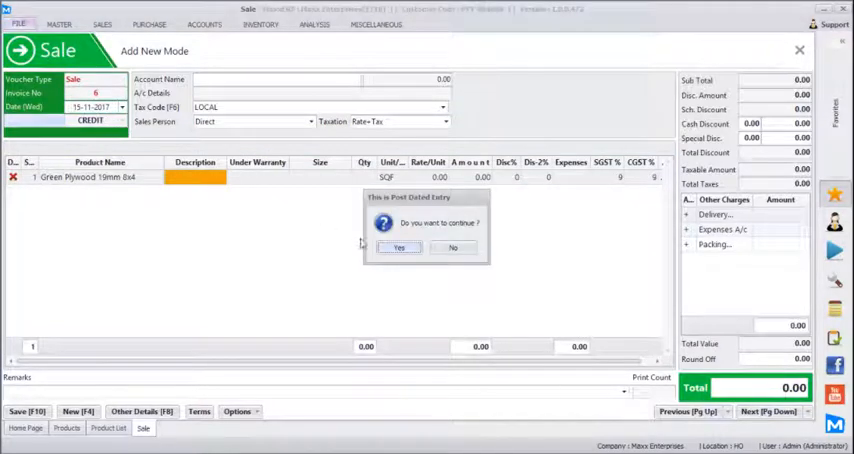
Step: Confirm the continue prompt so the plywood line takes 9% SGST and 9% CGST
click(400, 248)
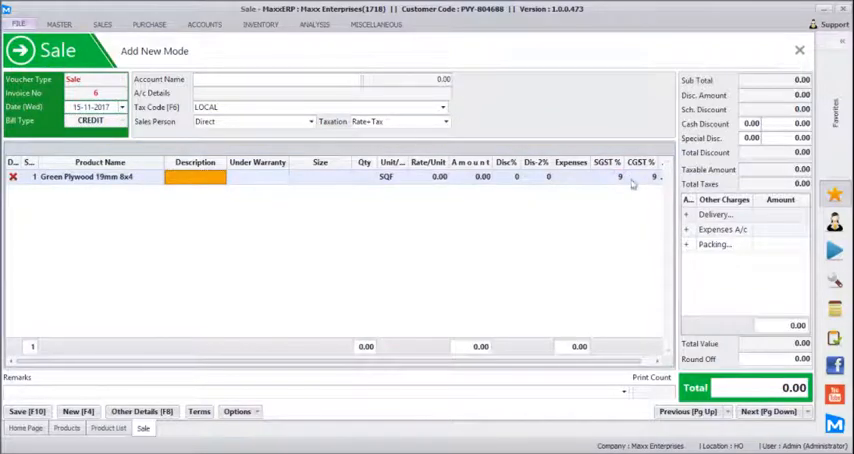
mouse_move(652, 186)
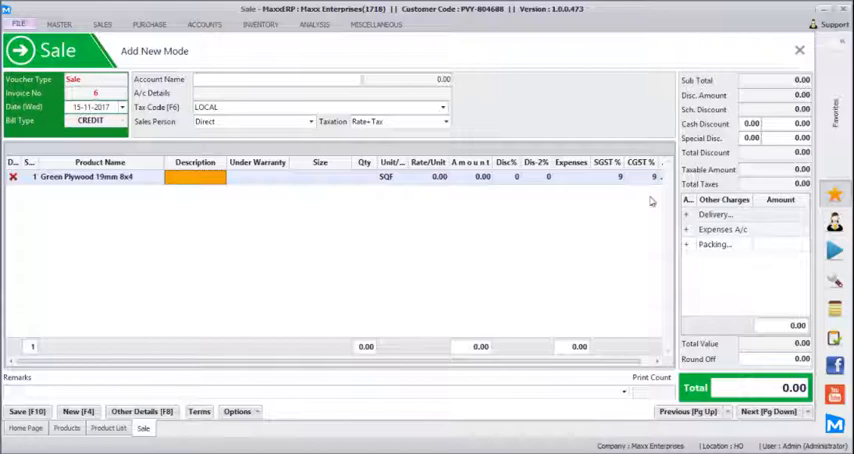
mouse_move(338, 348)
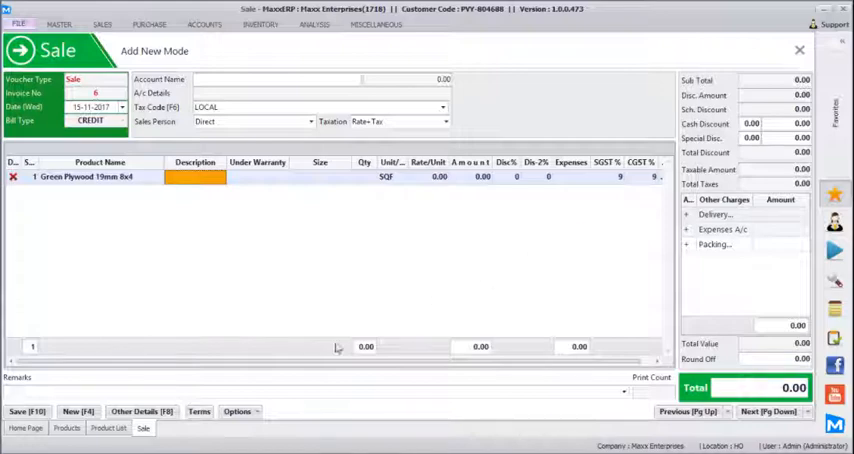